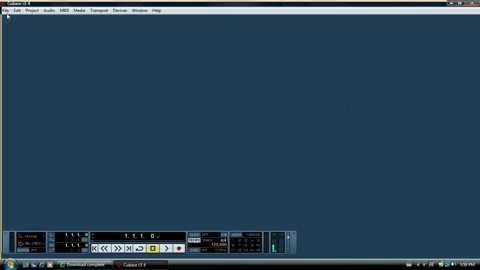
# Start a new project using the 4 Stereo 8 Mono Audio Track Recorder template
pyautogui.click(8, 17)
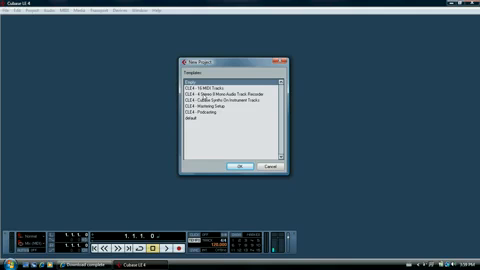
pyautogui.click(230, 96)
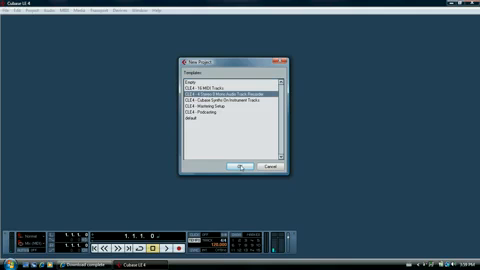
# Confirm the template to create the project with stereo and mono audio tracks
pyautogui.click(235, 166)
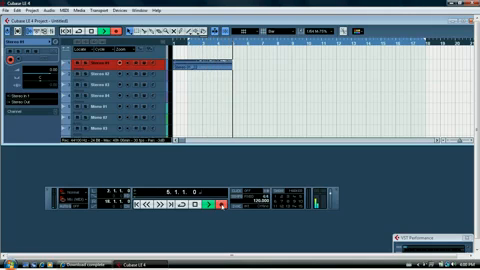
# Stop the first take on Stereo 01, then stop the second take
pyautogui.click(283, 198)
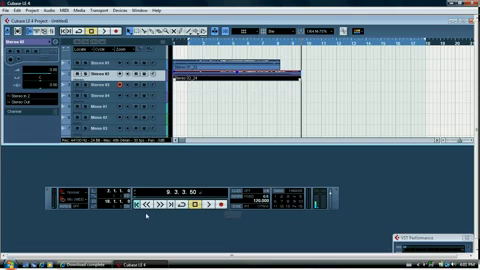
pyautogui.click(209, 199)
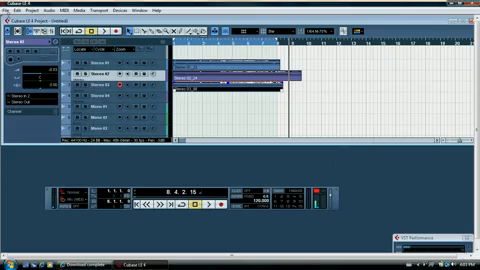
# Open the File menu to reach the Audio Mixdown export
pyautogui.click(16, 19)
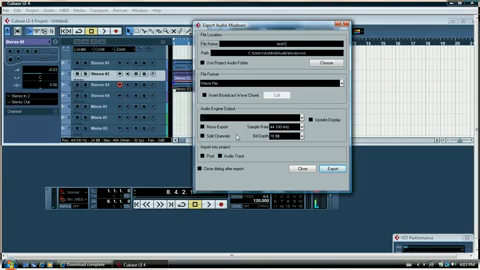
# Export from the Stereo Out bus at a 44.100 kHz sample rate
pyautogui.click(245, 124)
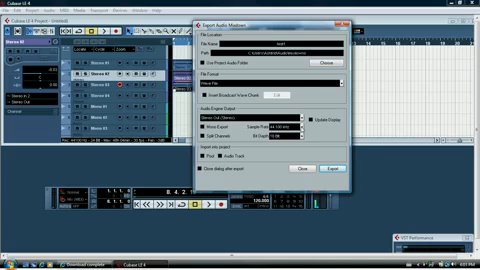
pyautogui.click(320, 124)
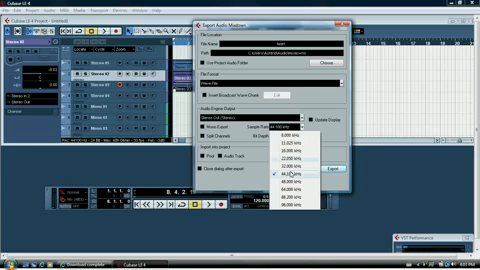
pyautogui.click(300, 170)
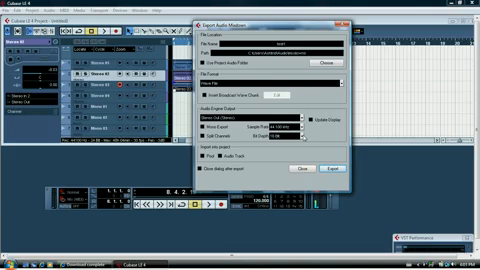